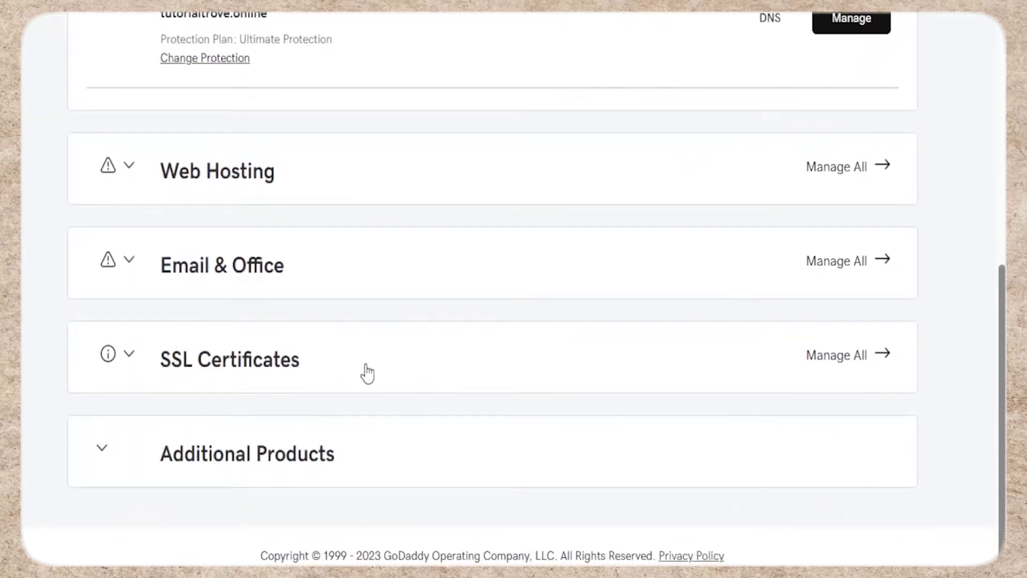
# Expand SSL Certificates on My Products to show the Standard SSL awaiting setup
pyautogui.click(128, 353)
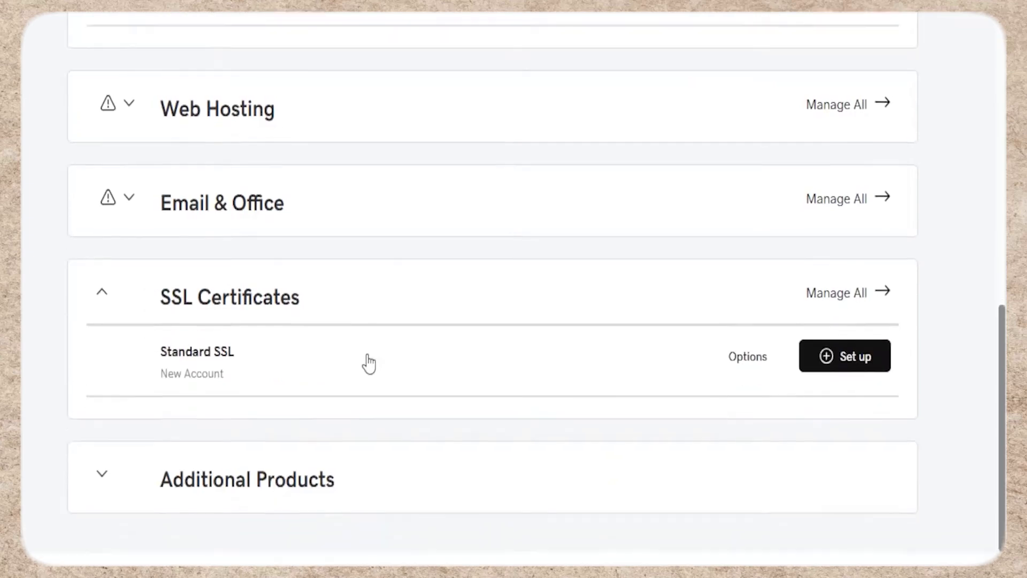
pyautogui.scroll(-3)
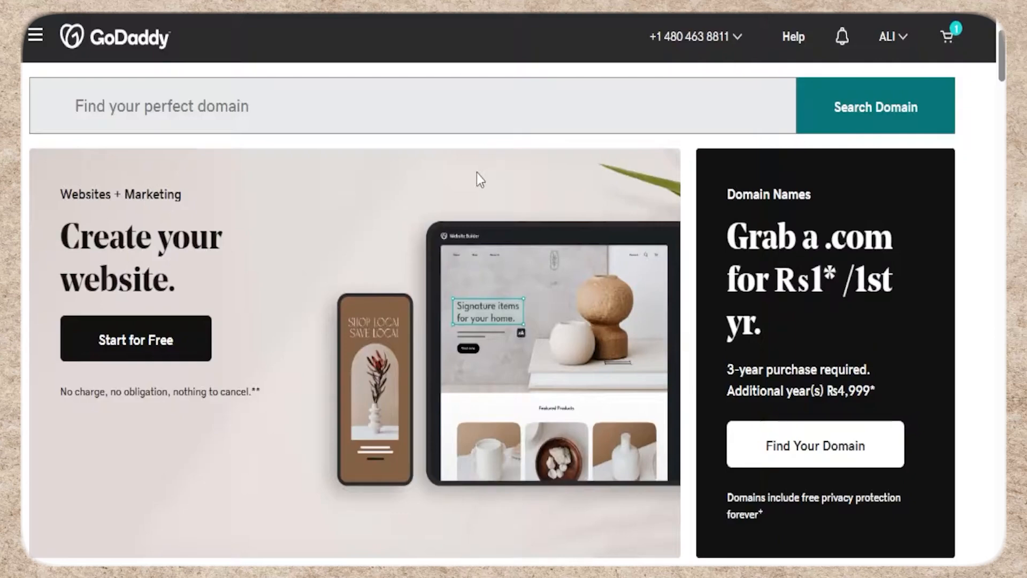
pyautogui.moveTo(403, 289)
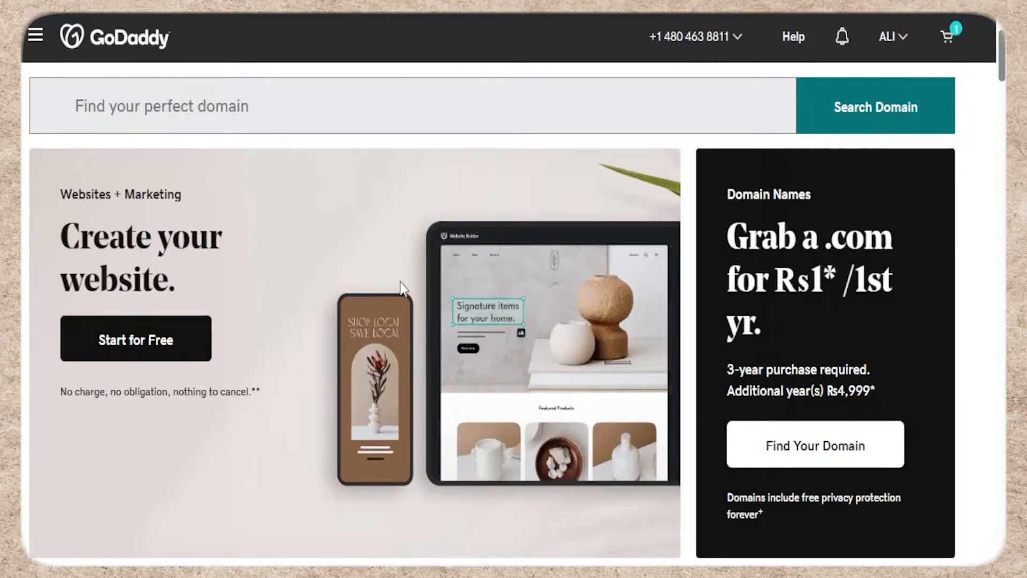
pyautogui.moveTo(341, 254)
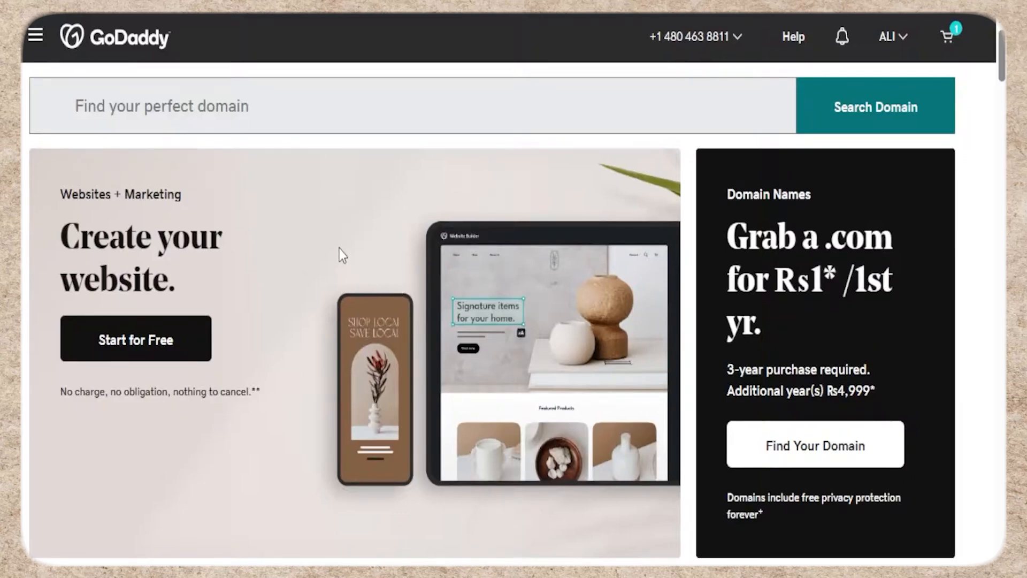
# Return to My Products through the account name dropdown
pyautogui.click(890, 36)
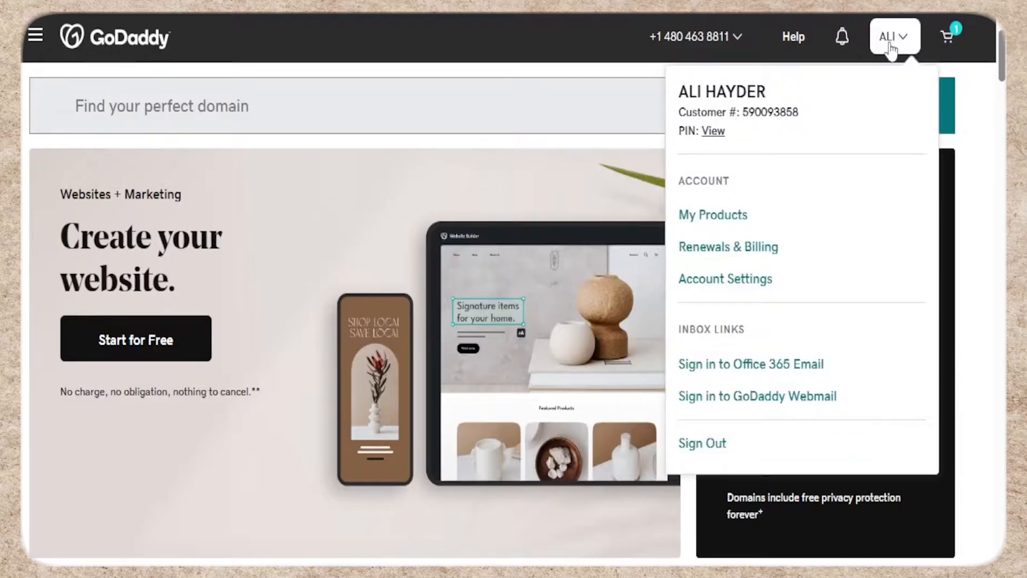
pyautogui.click(712, 214)
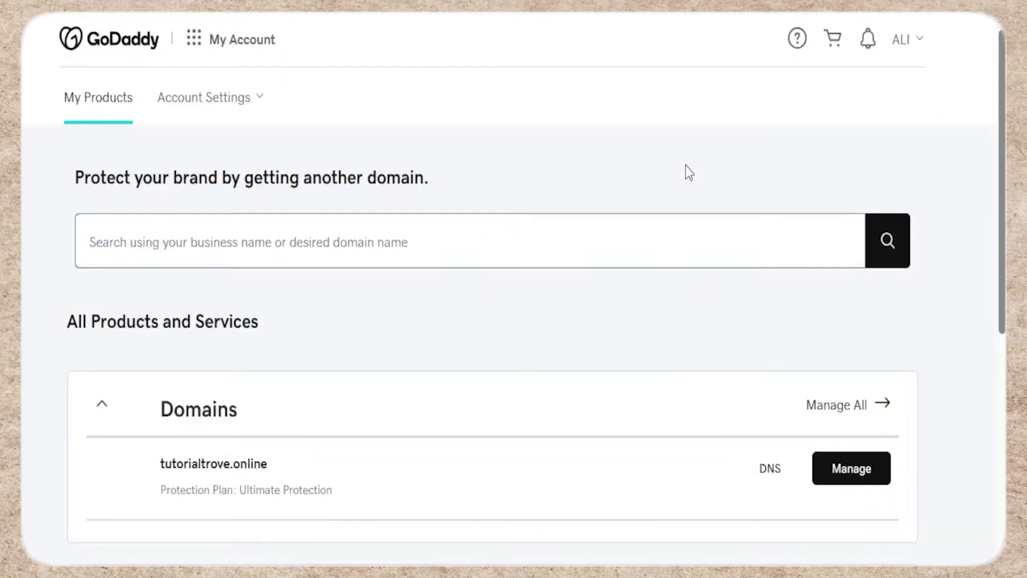
# Start setup of the 1 Year Standard SSL from the SSL Certificates list
pyautogui.scroll(-3)
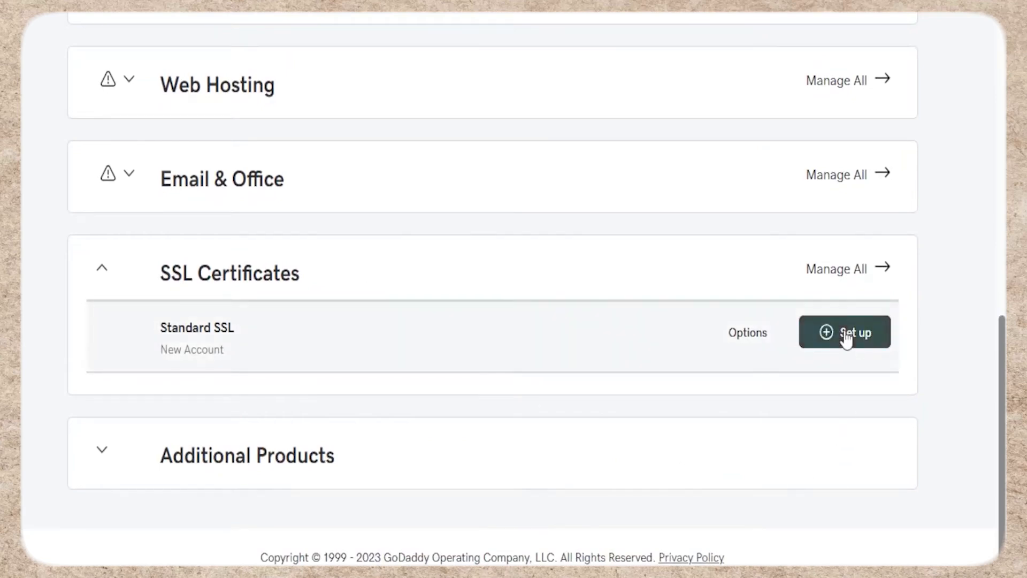
pyautogui.click(844, 332)
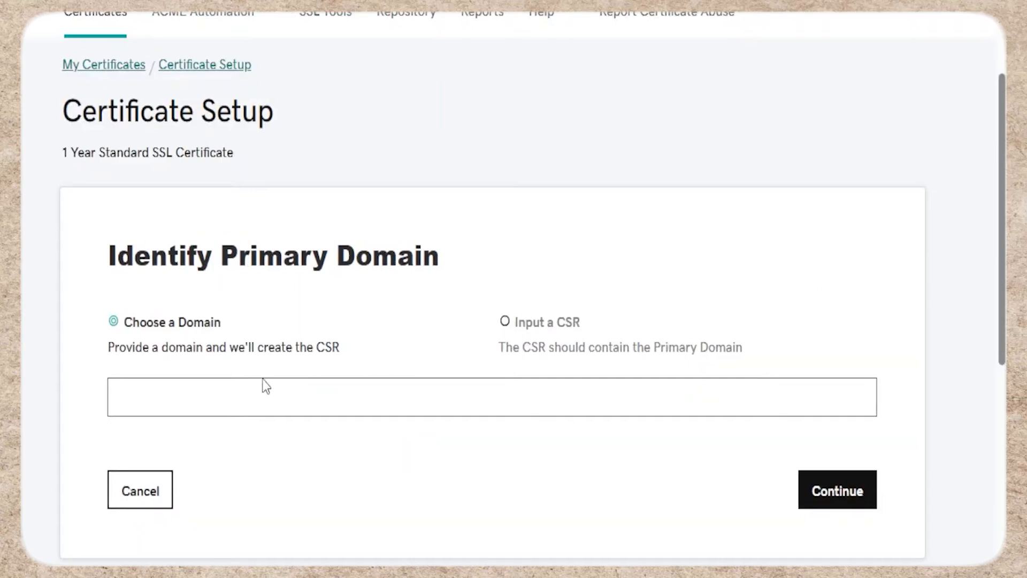
pyautogui.moveTo(249, 384)
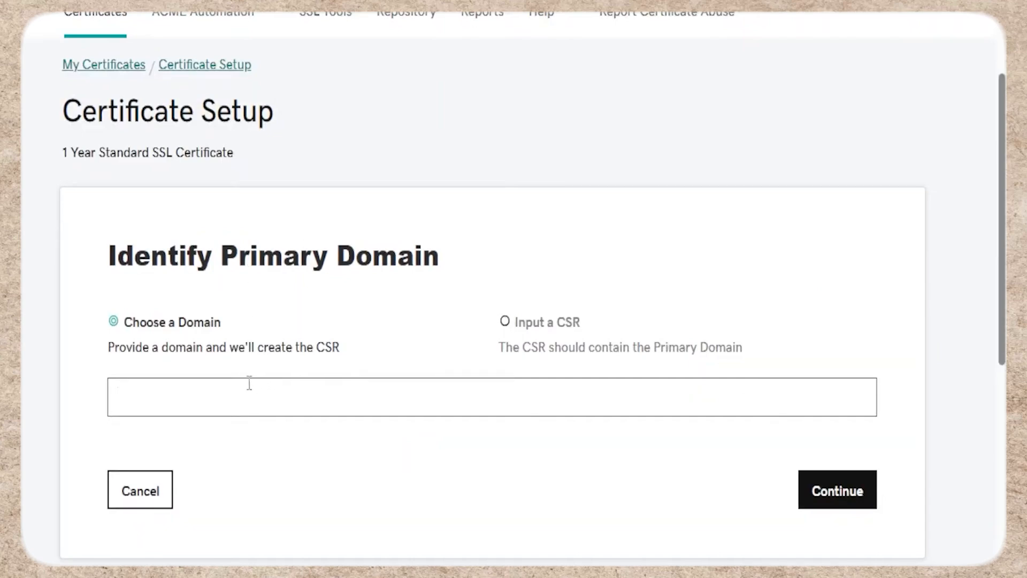
# Enter tutorialtrove.online as primary domain and submit with GoDaddy SHA-2 and terms accepted
pyautogui.write('tutorialtrove.online')
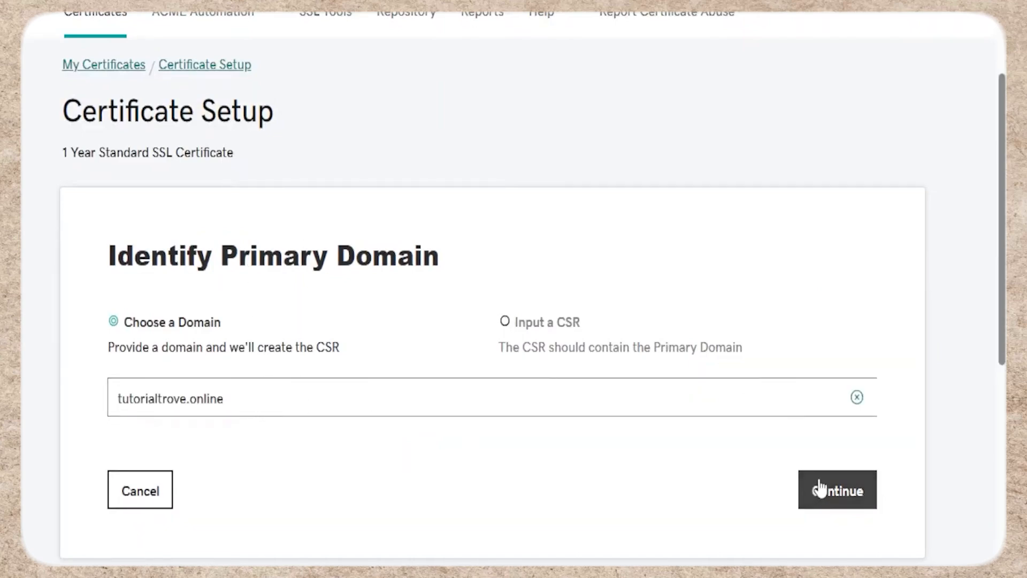
pyautogui.click(838, 490)
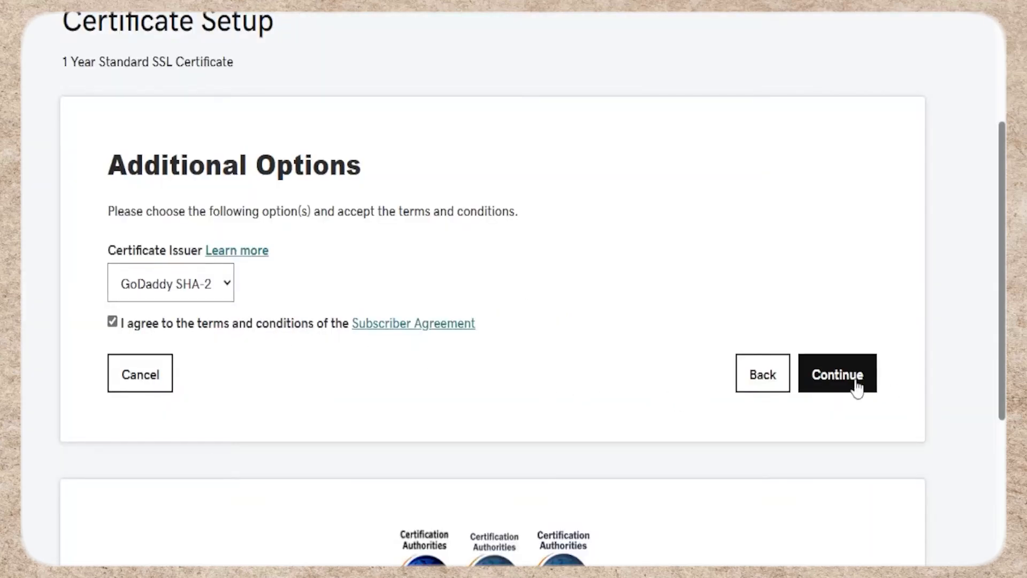
pyautogui.click(837, 374)
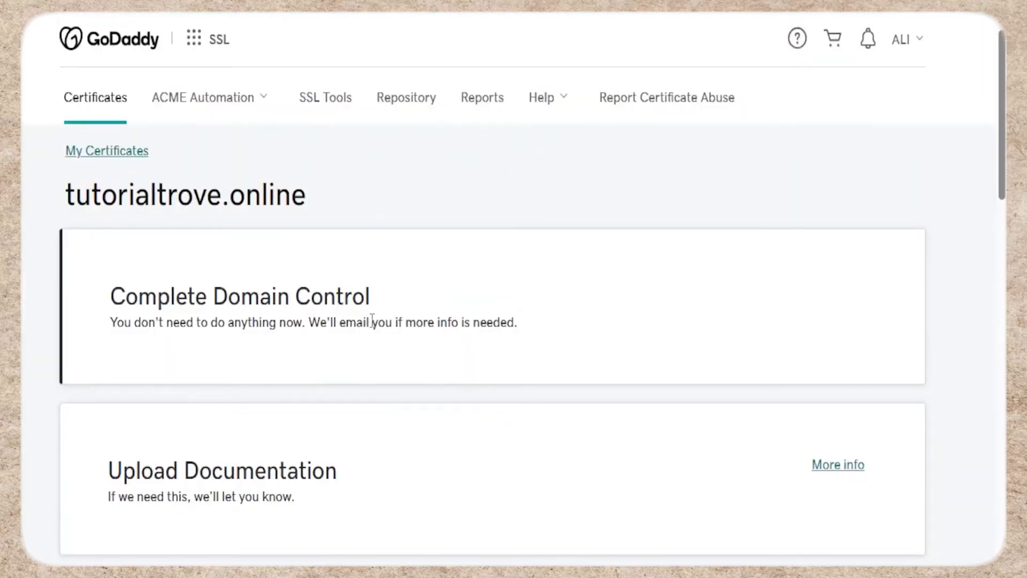
pyautogui.moveTo(345, 346)
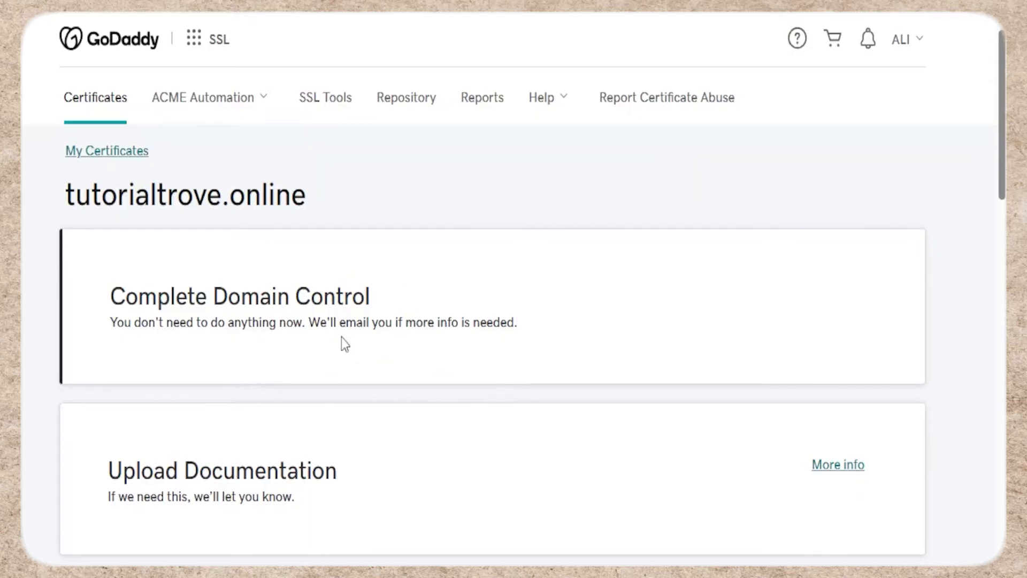